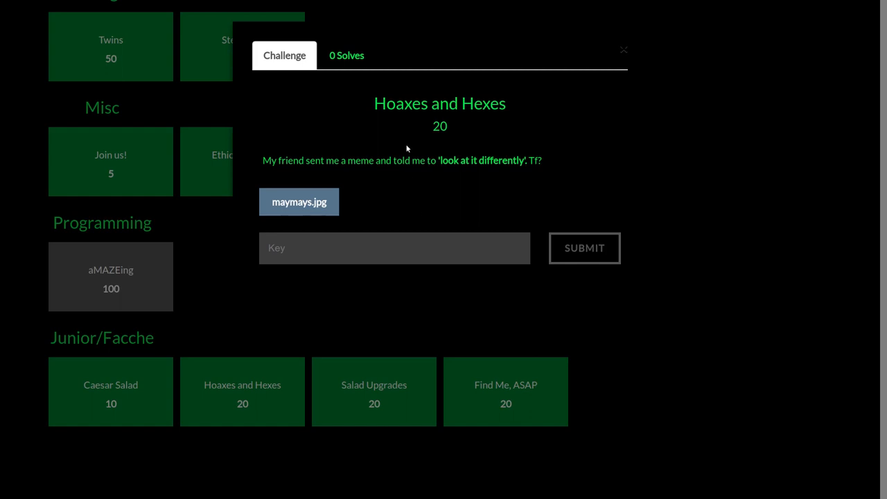
# Step: Copy the download address of maymays.jpg from the Hoaxes and Hexes challenge page
pyautogui.doubleClick(439, 103)
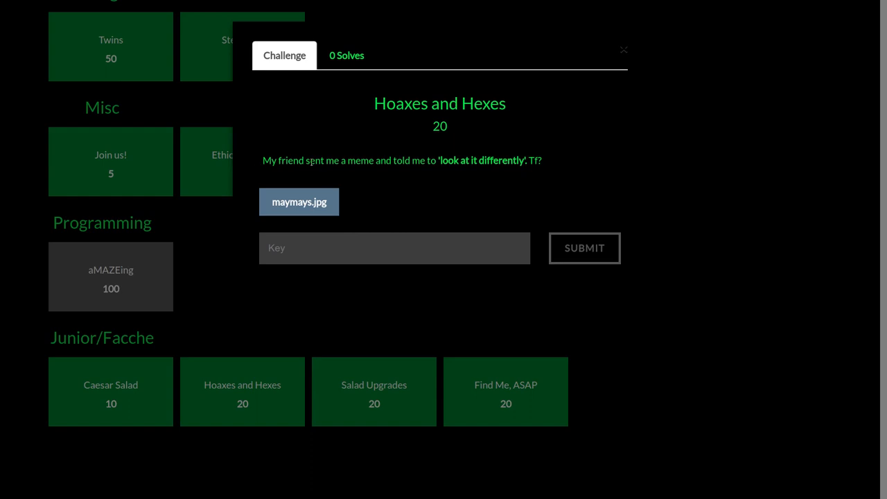
pyautogui.moveTo(508, 192)
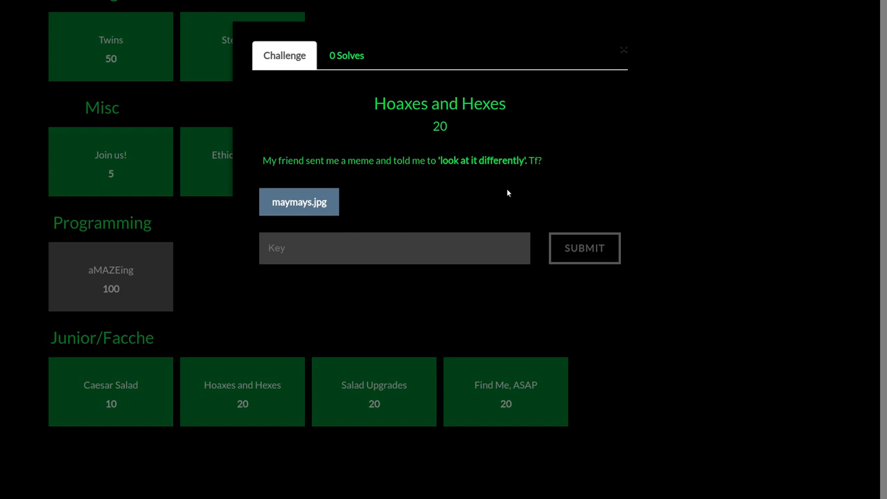
pyautogui.rightClick(298, 202)
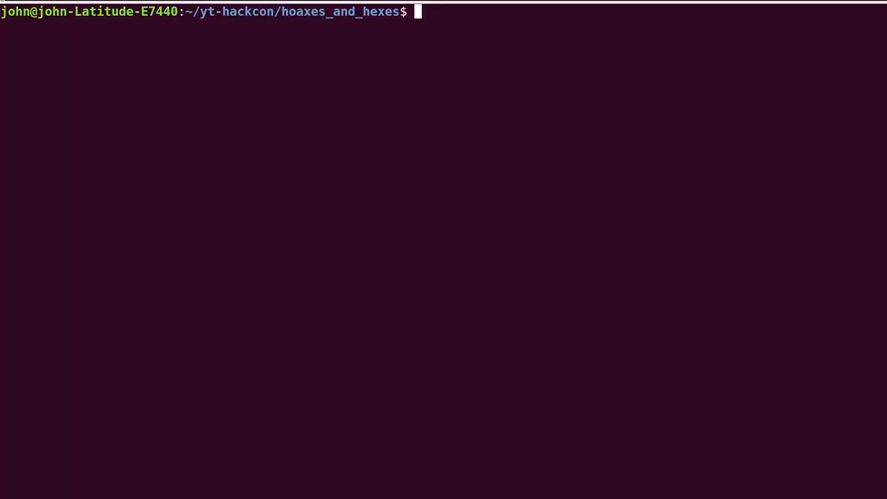
# Step: Download maymays.jpg with wget, remove the duplicate maymays.jpg.1, and view the image with eog
pyautogui.press('Return')
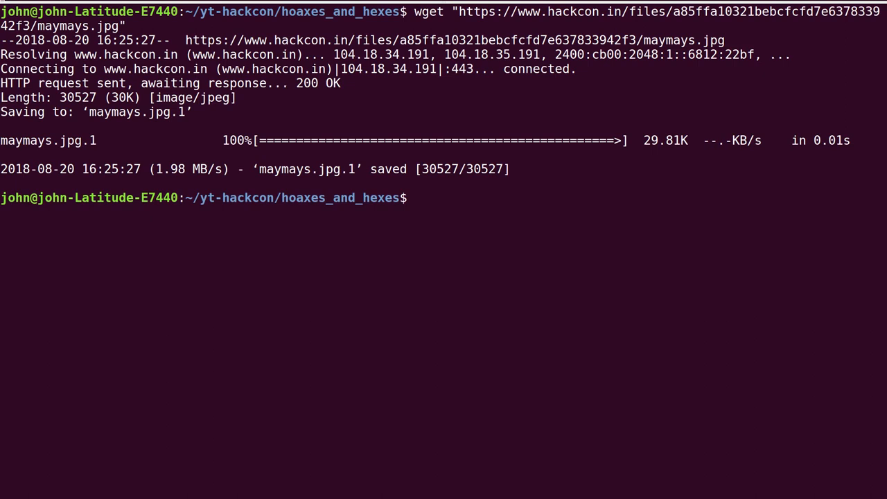
pyautogui.write('rm maymays.jpg.1')
pyautogui.write('eog maymays.jpg')
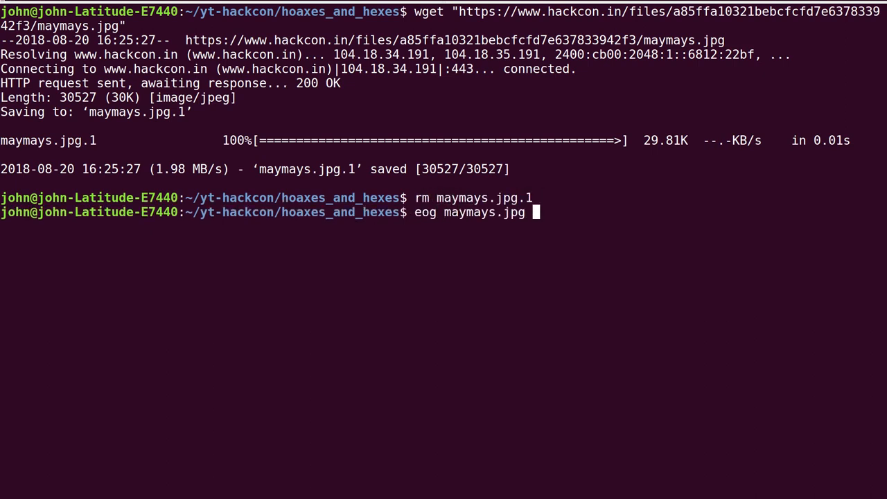
pyautogui.press('Return')
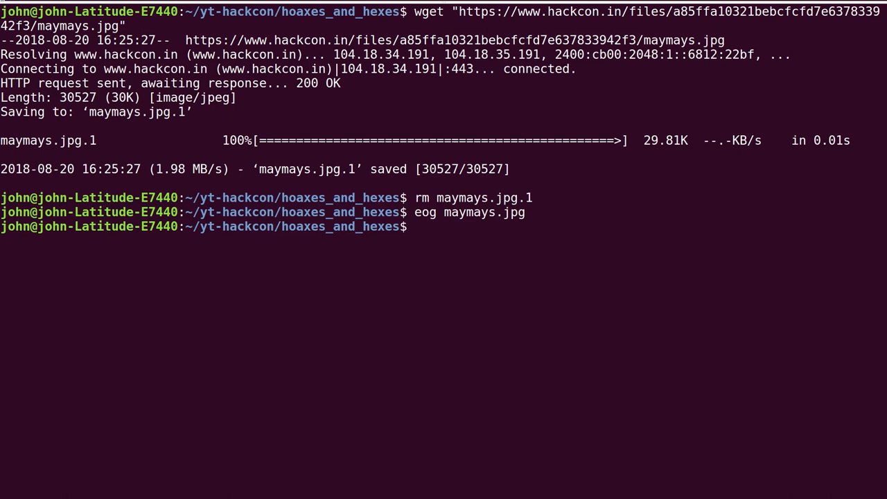
# Step: Run strings on maymays.jpg, then pipe it to tail to isolate the flag d4rk{1m_d0wn_h3r3}c0de
pyautogui.write('strings maymays.jpg')
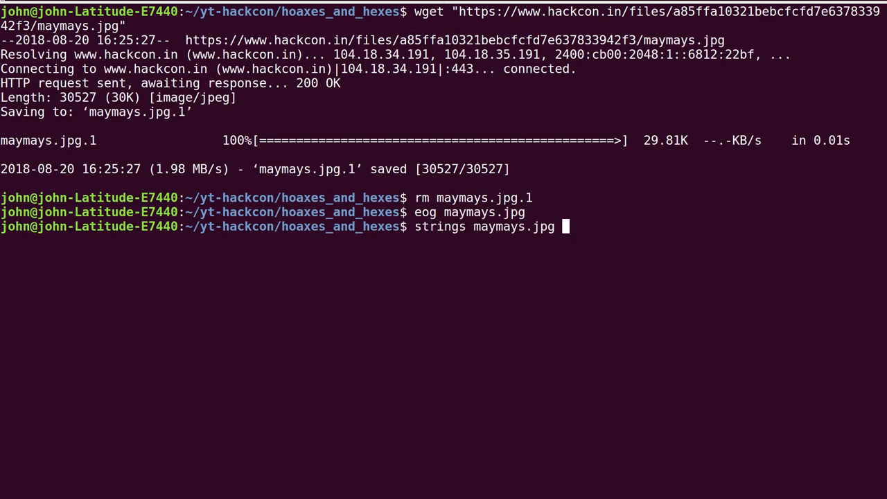
pyautogui.press('Return')
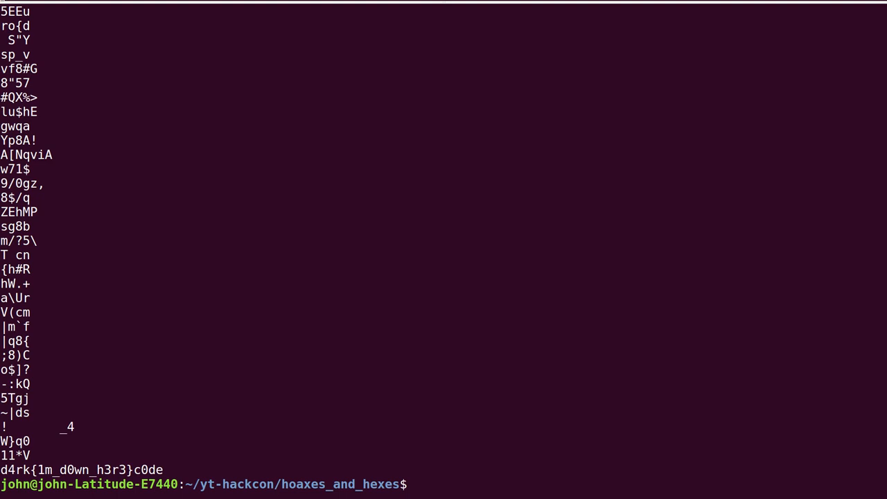
pyautogui.write('strings maymays.jpg | tail')
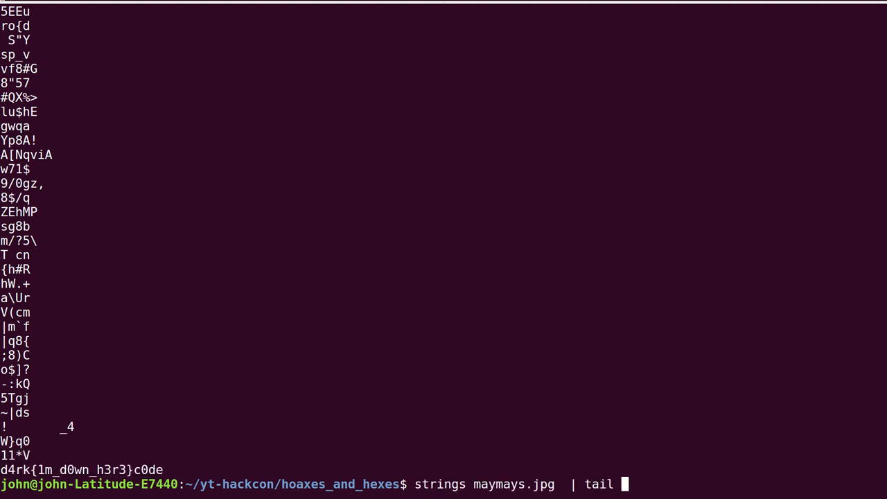
pyautogui.press('Return')
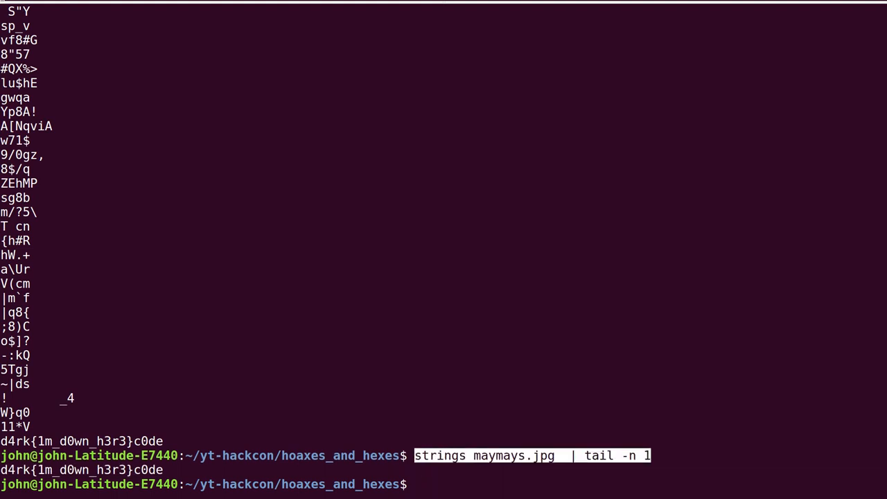
# Step: Create get_flag.sh in nano, make it executable so it prints the flag, and move to the text editor
pyautogui.write('nano get_flag.sh')
pyautogui.write('chmod')
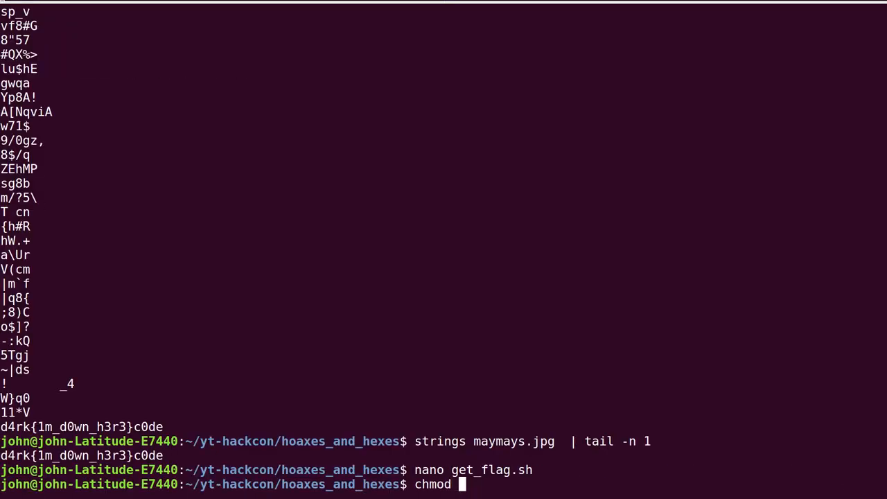
pyautogui.press('Return')
pyautogui.write('mv hoaxes_and_hexes/')
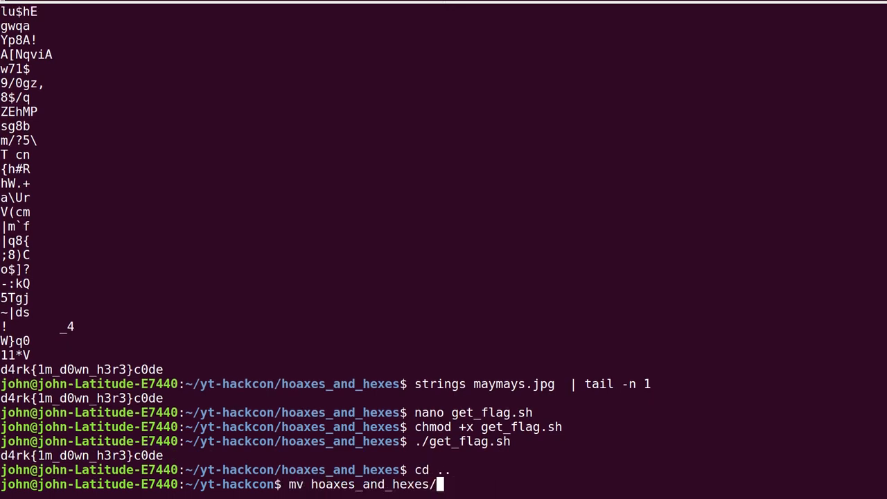
pyautogui.write('{,_COM')
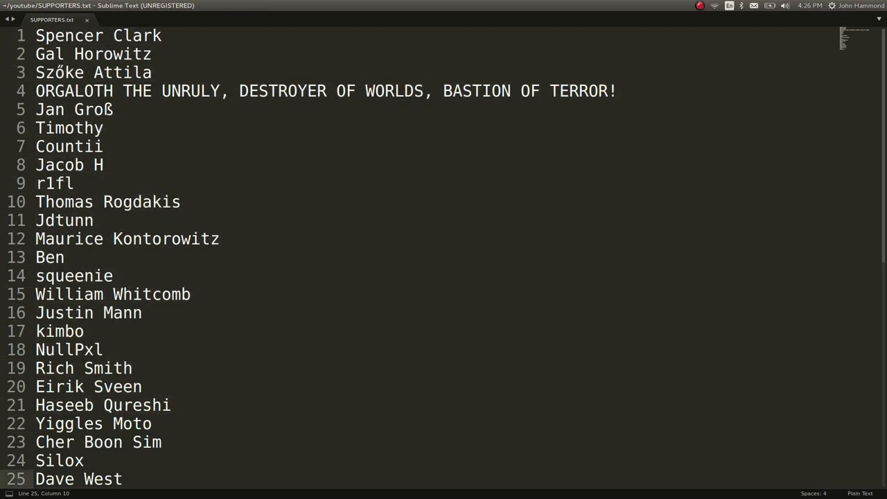
pyautogui.click(122, 479)
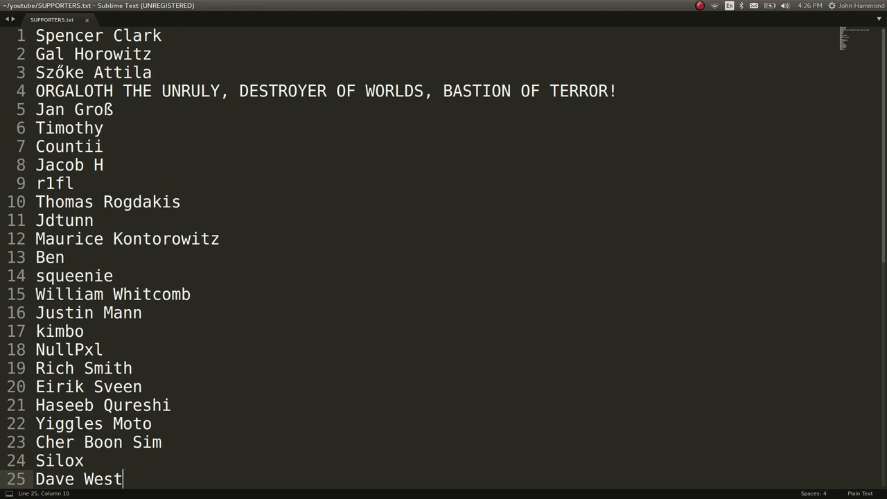